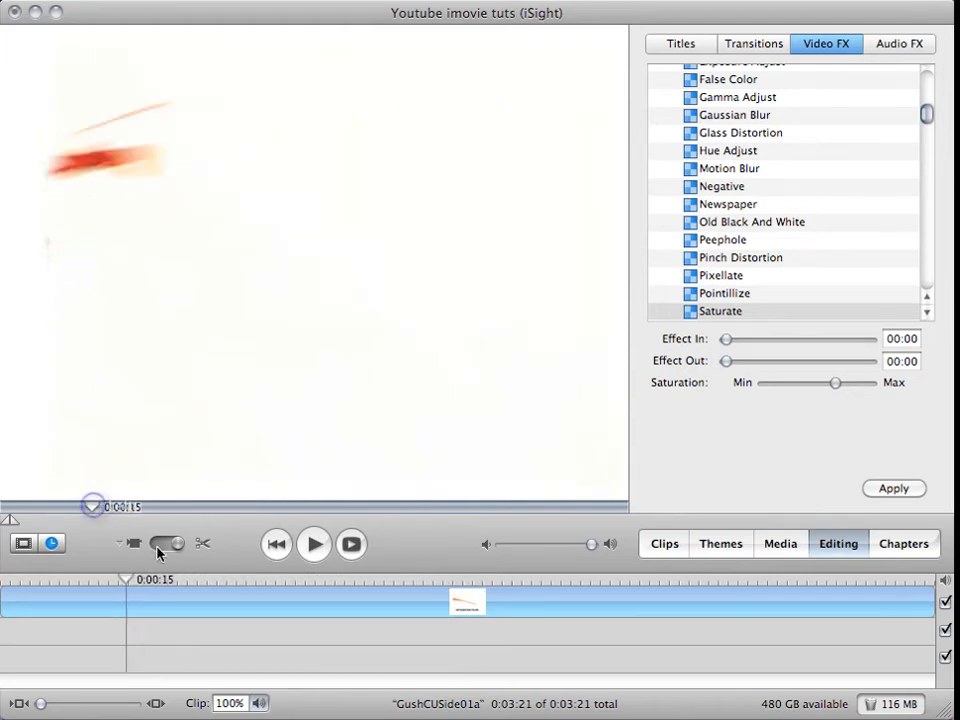
# - Place webcam Clip 03 at the timeline start and select the title clip for editing
pyautogui.click(664, 544)
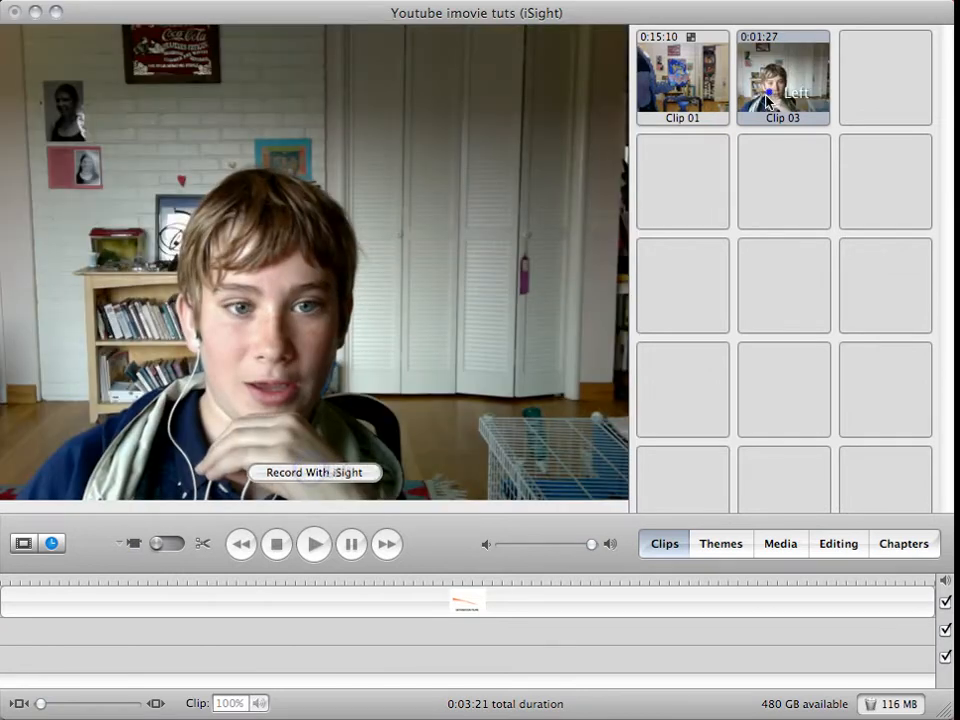
pyautogui.moveTo(784, 78); pyautogui.dragTo(160, 600)
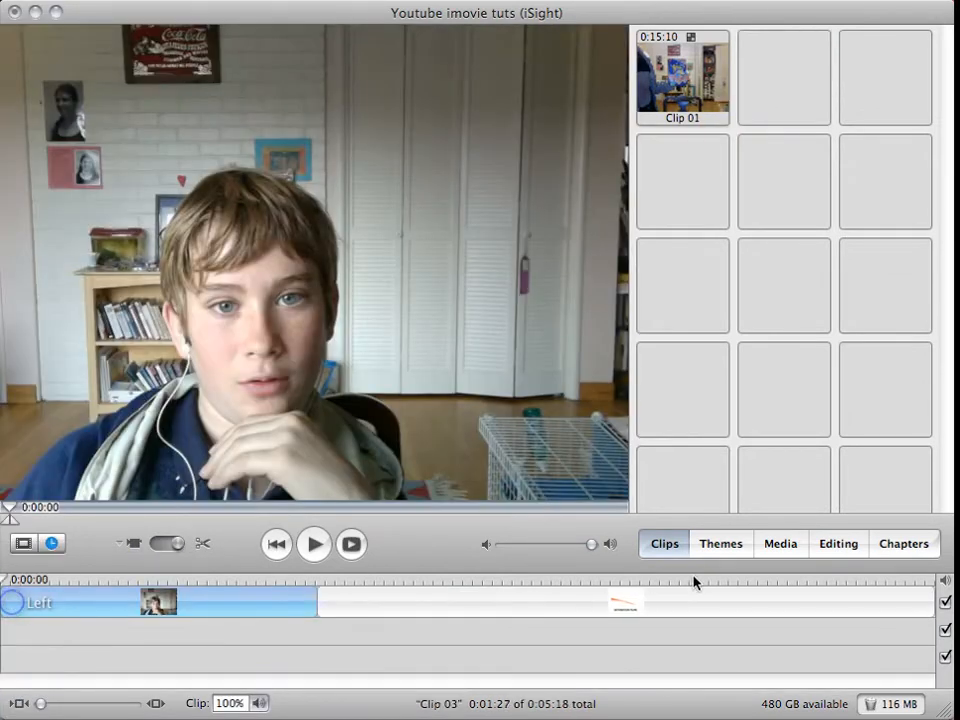
pyautogui.click(836, 544)
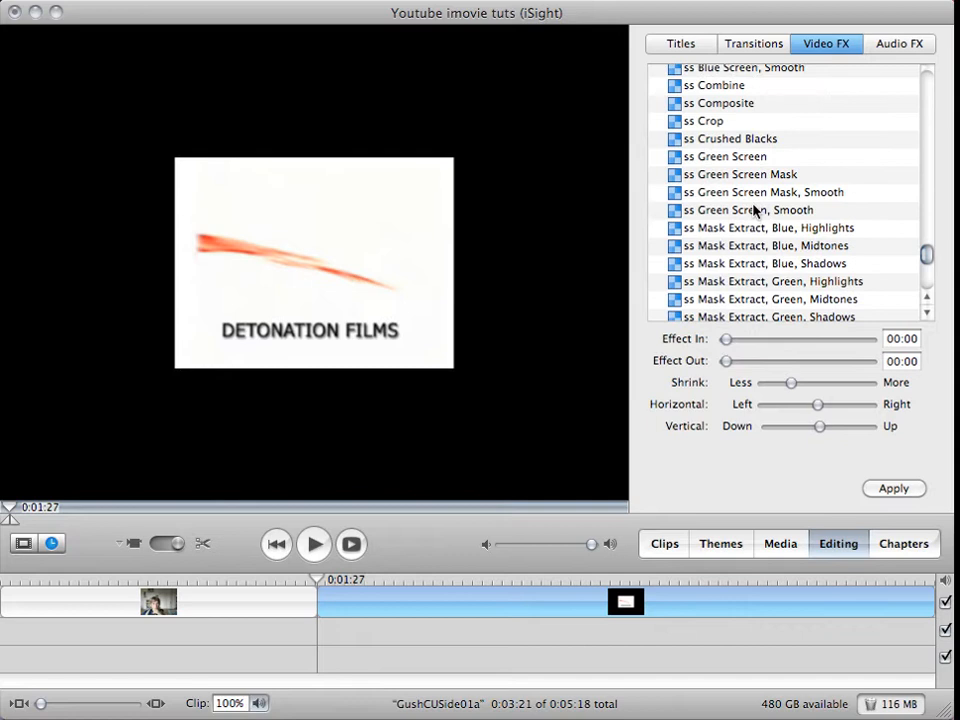
pyautogui.moveTo(748, 212)
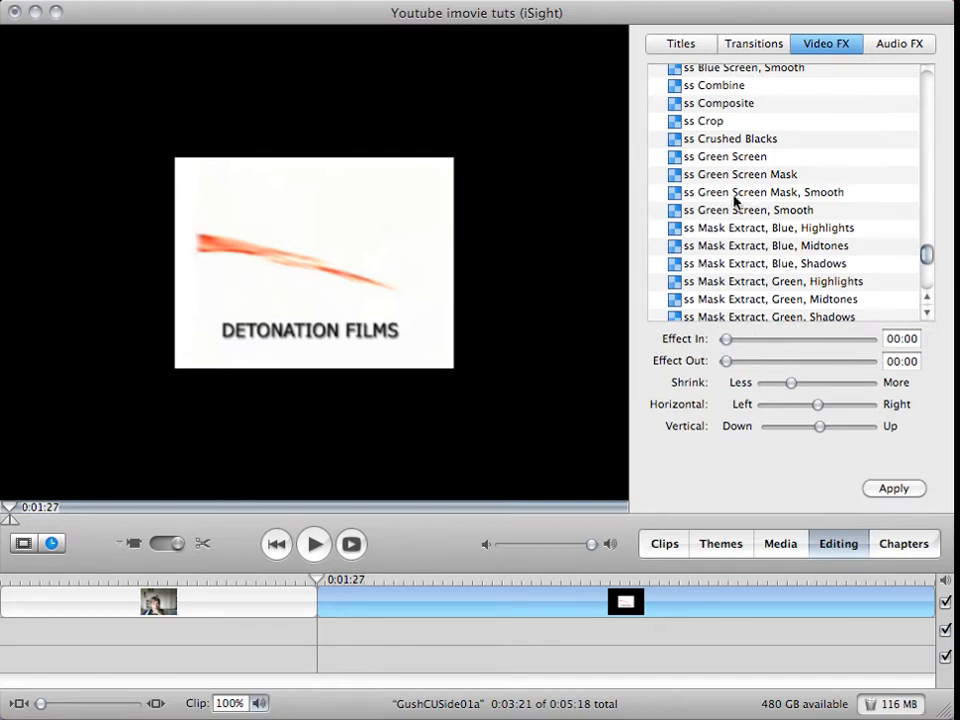
pyautogui.click(718, 84)
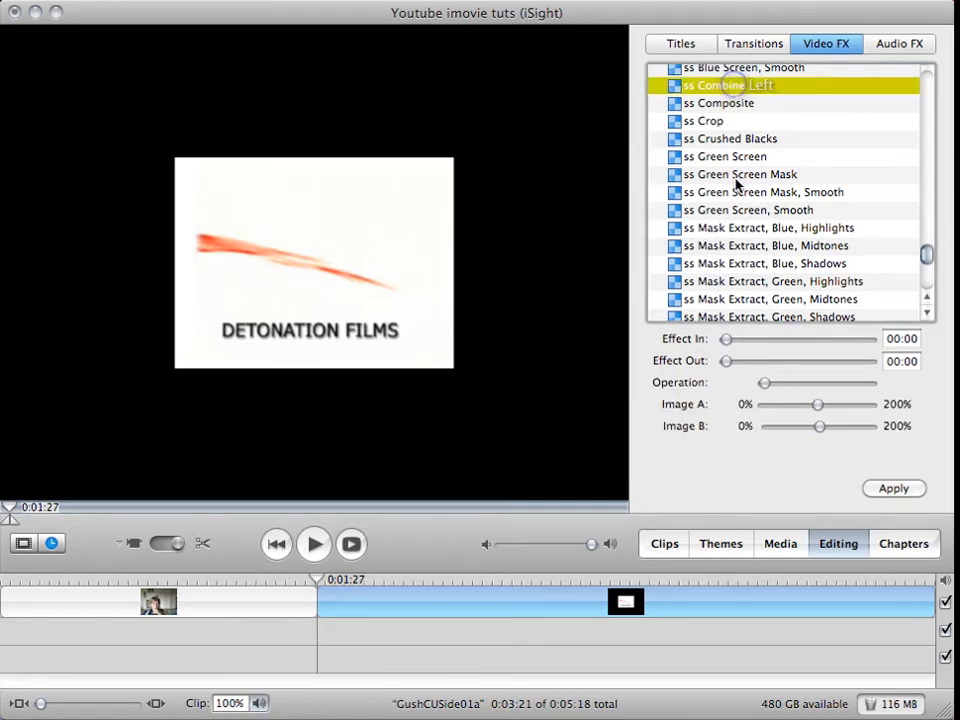
pyautogui.click(720, 104)
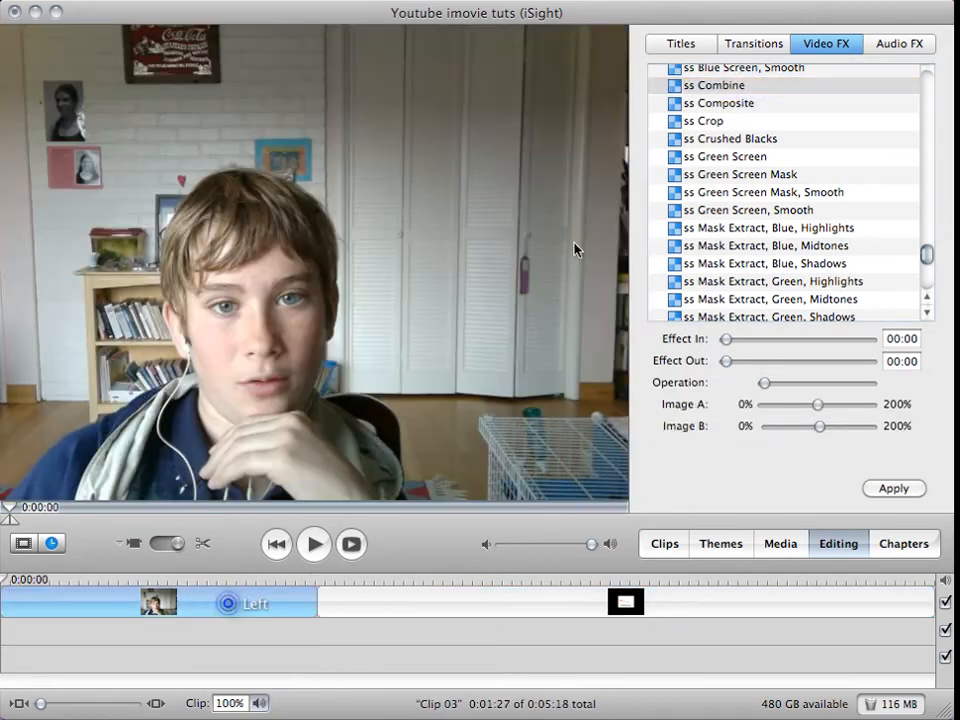
pyautogui.click(718, 84)
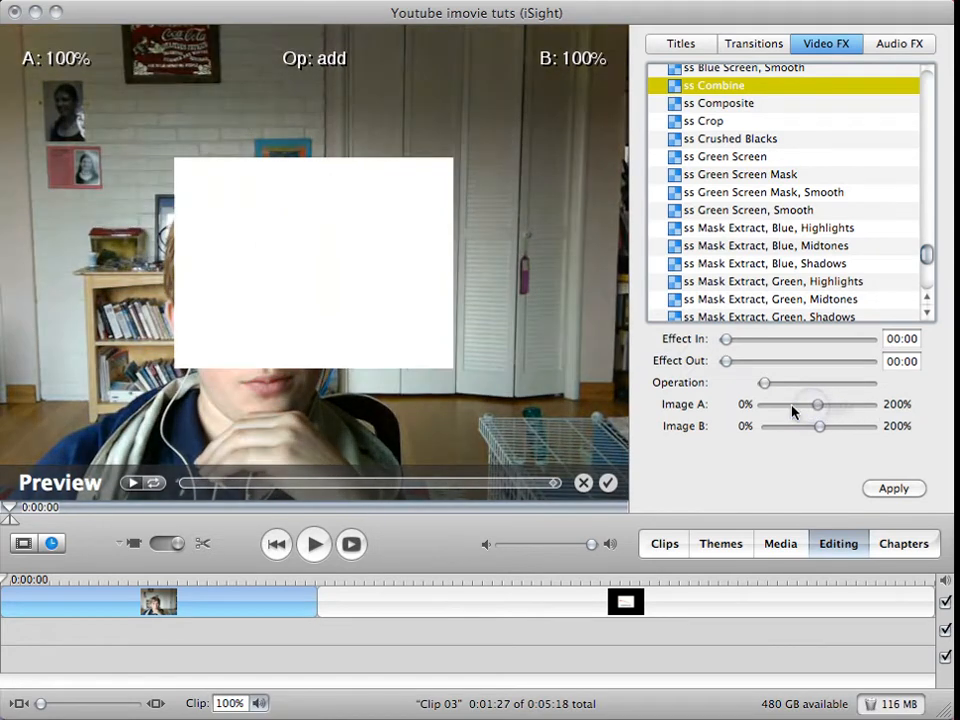
pyautogui.moveTo(818, 404); pyautogui.dragTo(822, 404)
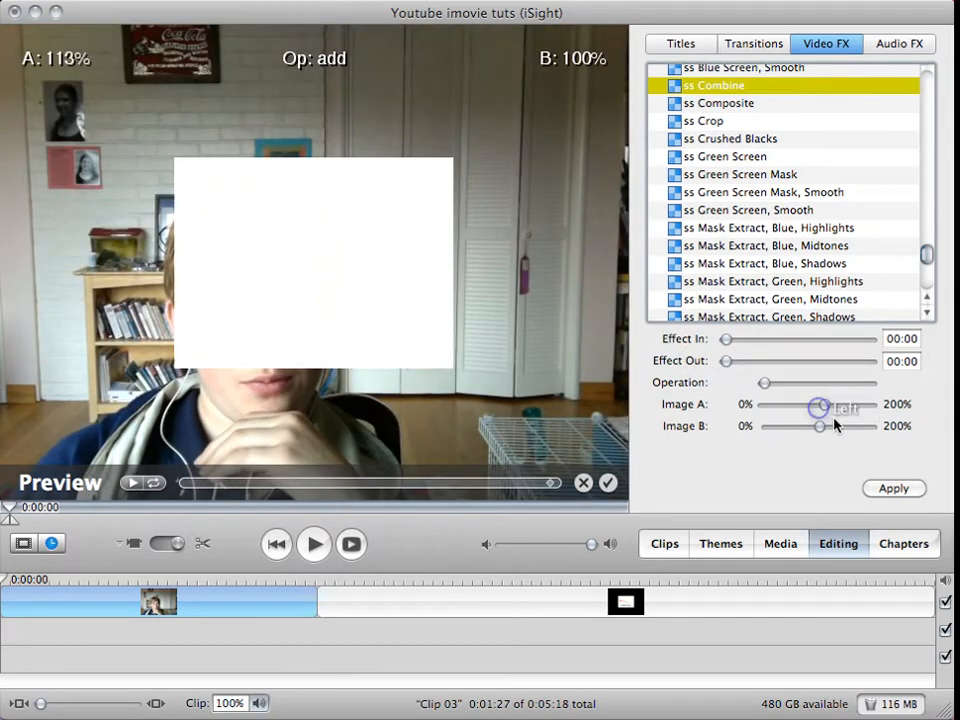
pyautogui.moveTo(820, 426); pyautogui.dragTo(792, 426)
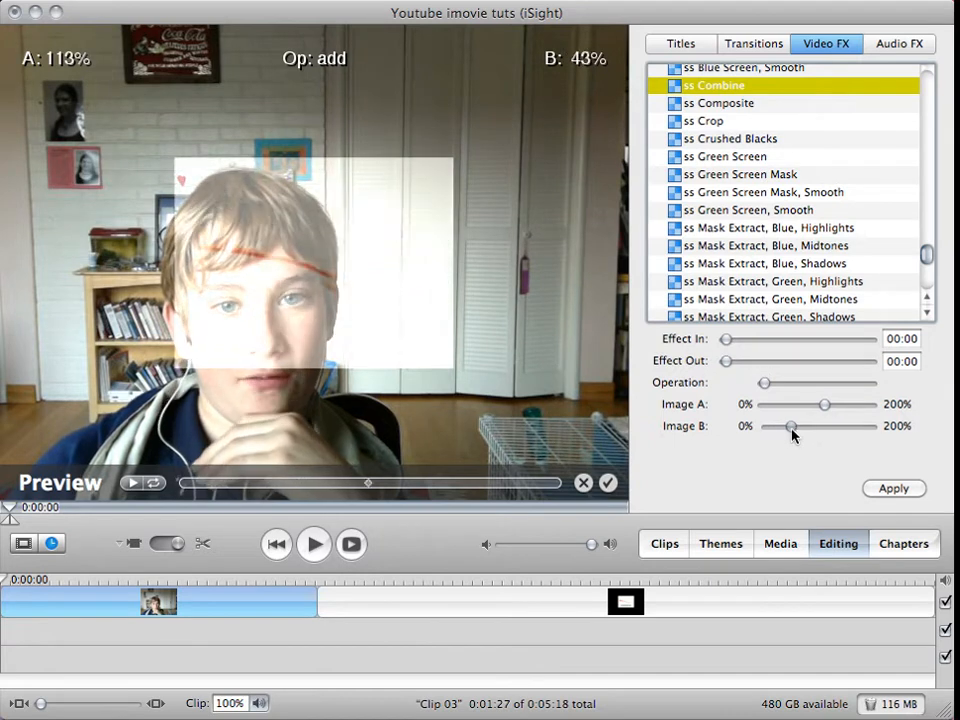
pyautogui.moveTo(792, 428); pyautogui.dragTo(820, 428)
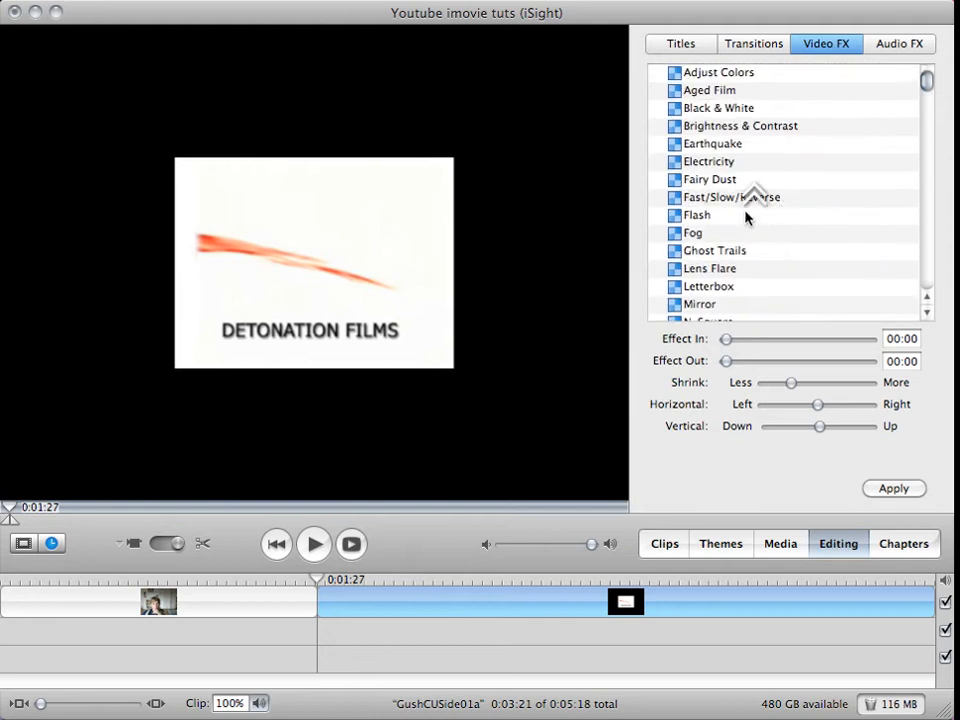
# - Apply the Quartz Composer Negative effect to the title clip, inverting its white background
pyautogui.scroll(-3)
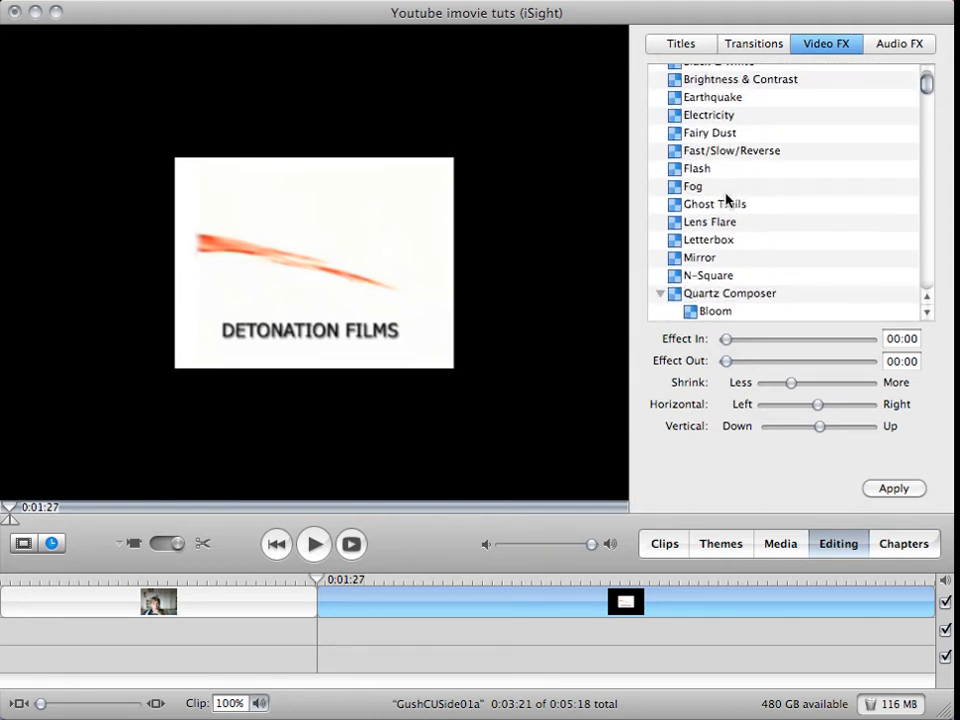
pyautogui.scroll(-3)
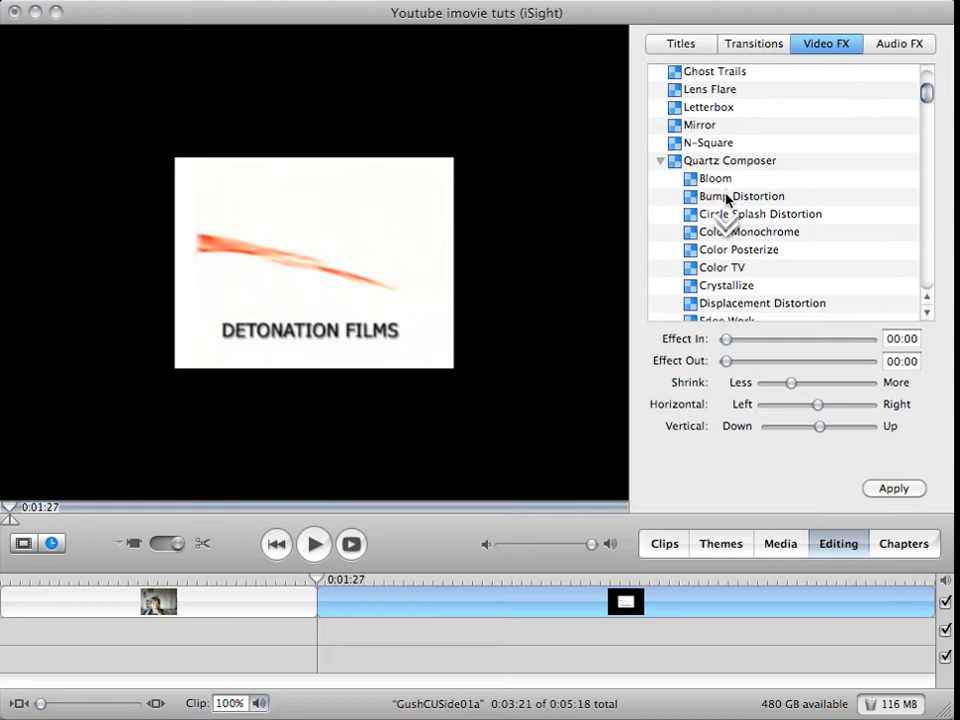
pyautogui.scroll(-3)
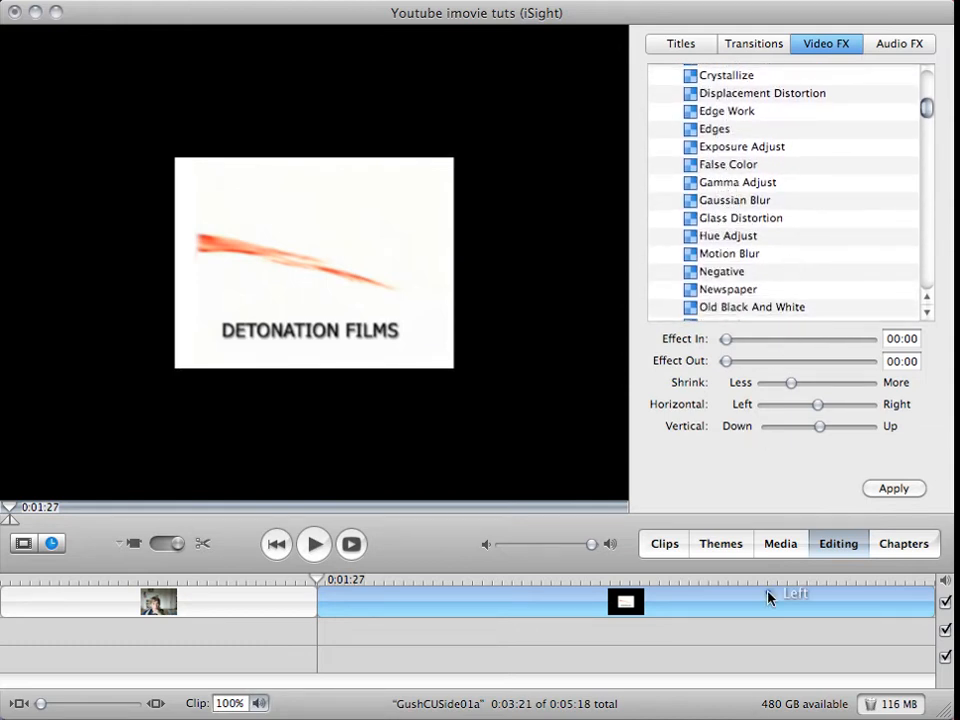
pyautogui.scroll(-3)
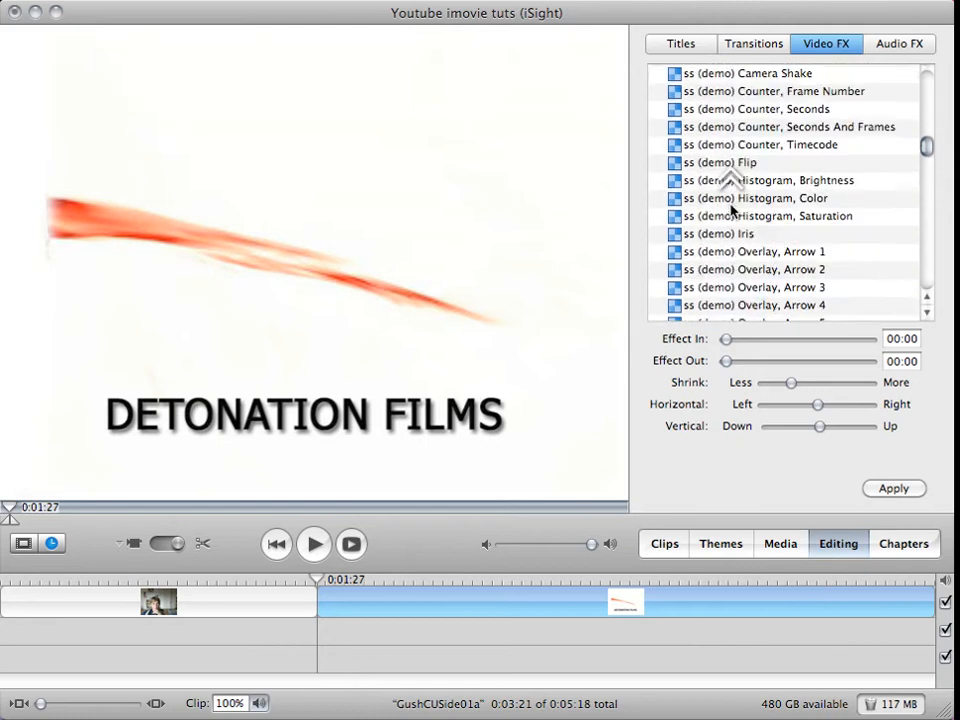
pyautogui.scroll(-3)
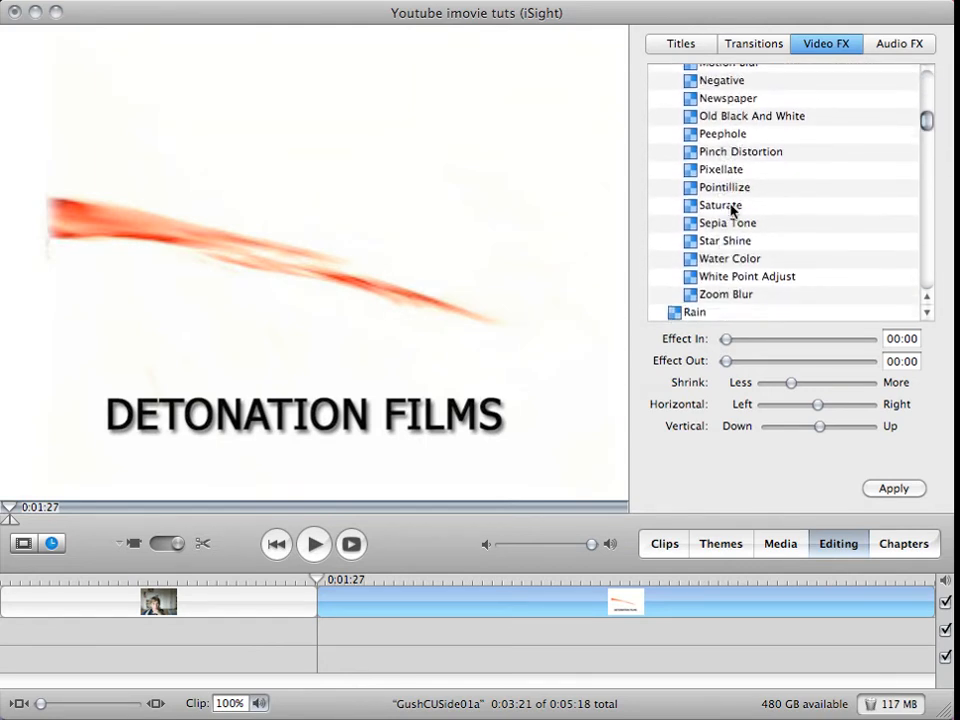
pyautogui.click(722, 264)
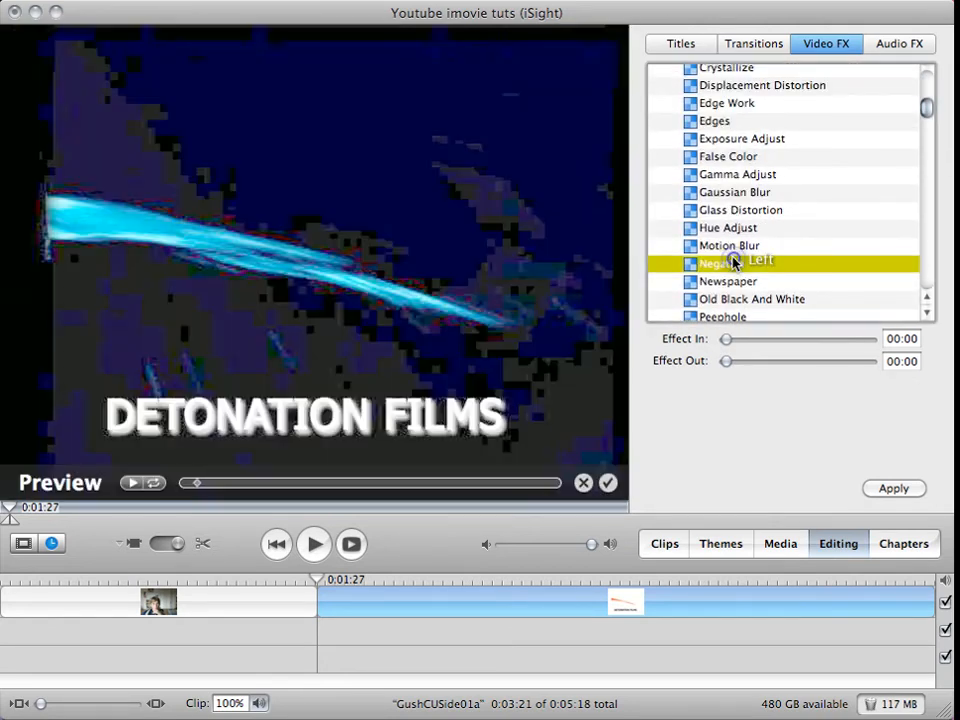
pyautogui.click(892, 488)
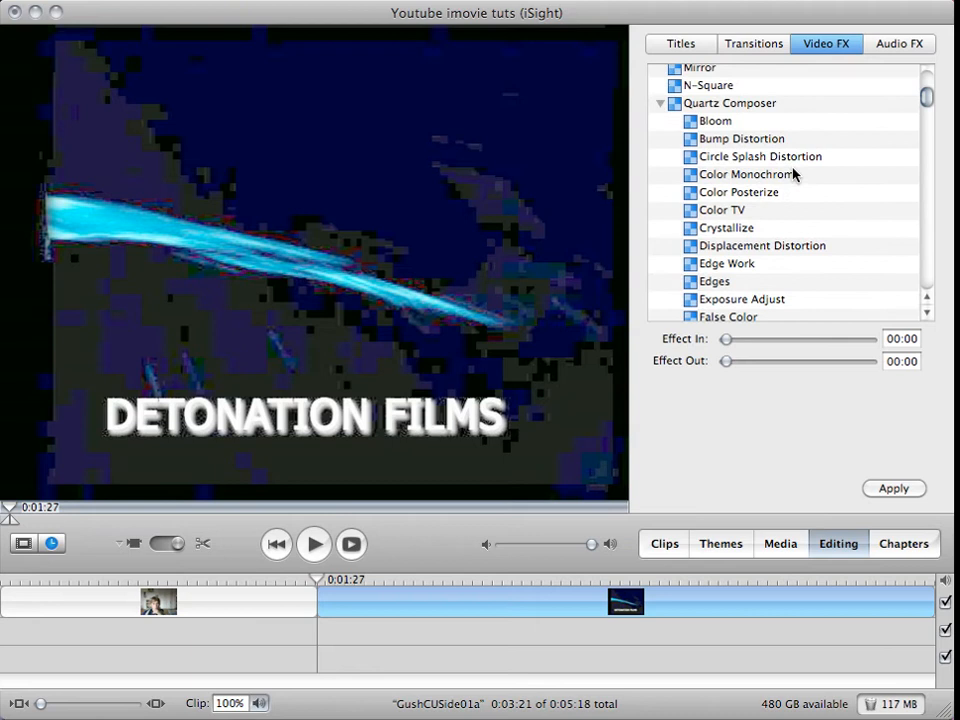
# - Apply Color Monochrome with the Maraschino red crayon tint to the title clip
pyautogui.click(748, 174)
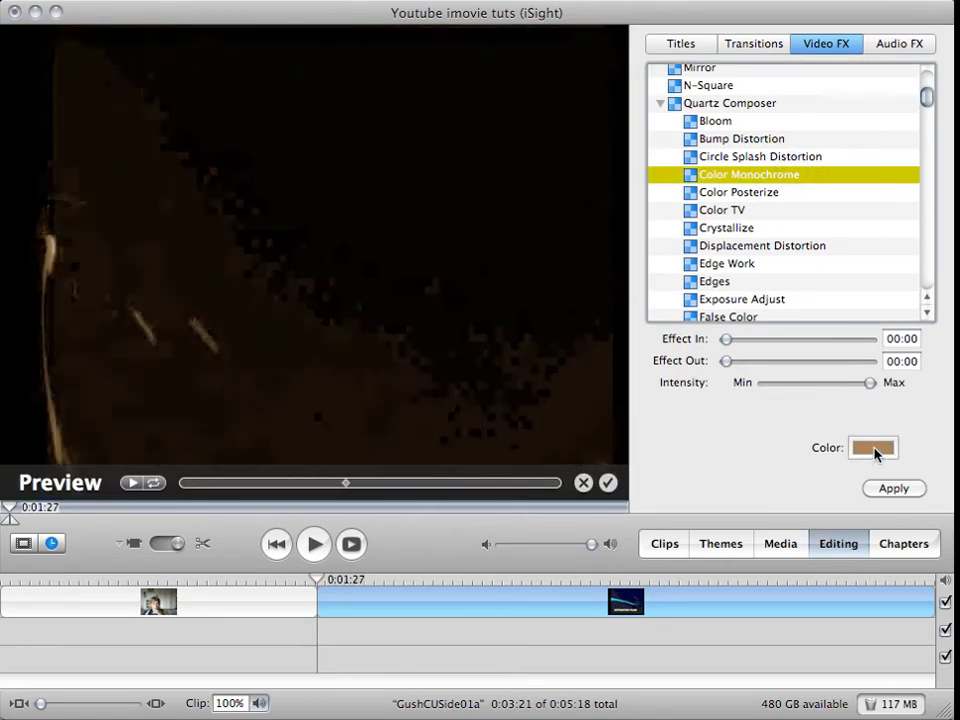
pyautogui.click(872, 448)
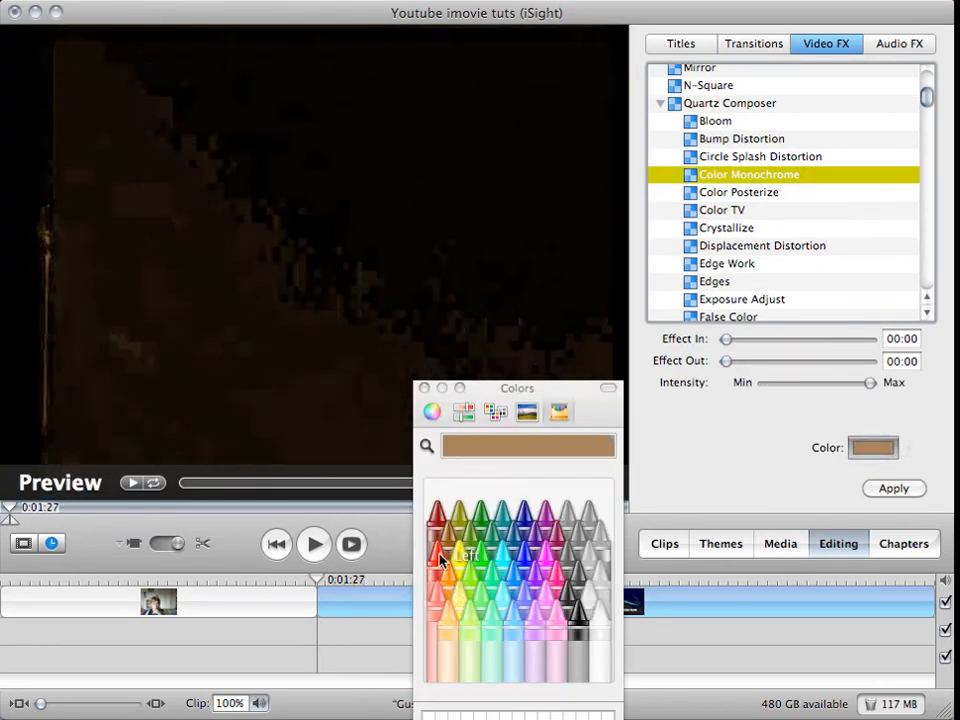
pyautogui.click(460, 544)
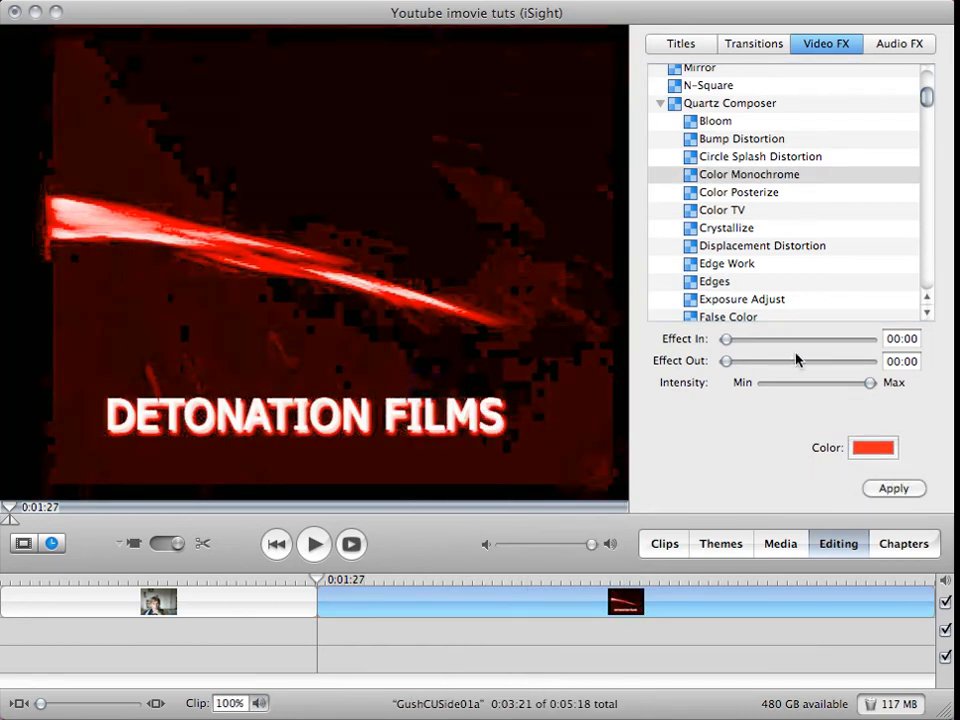
pyautogui.click(872, 448)
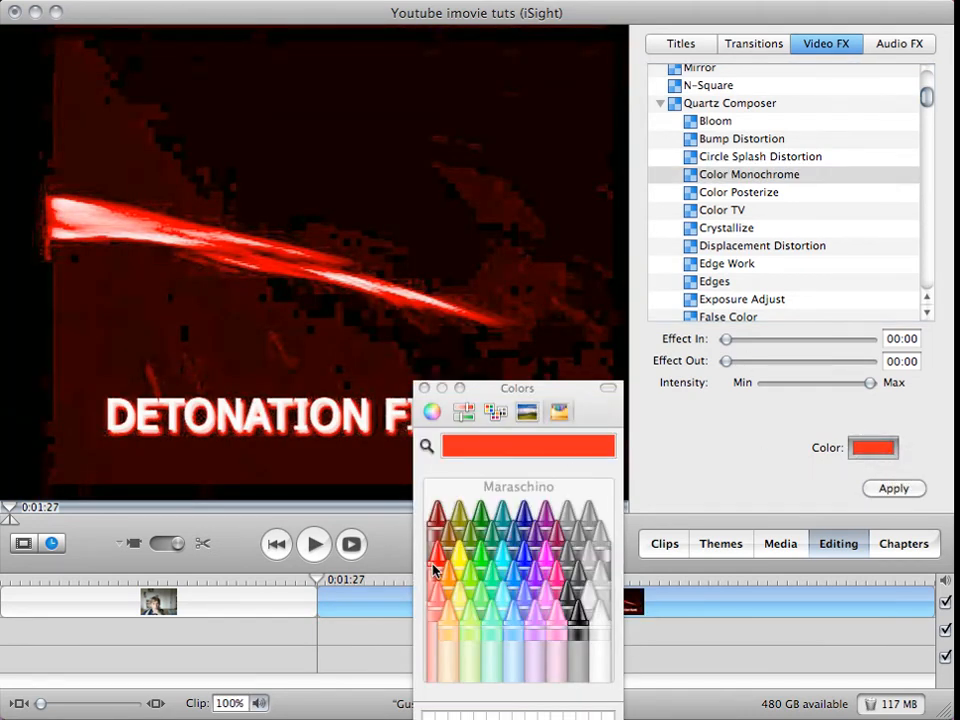
pyautogui.click(892, 488)
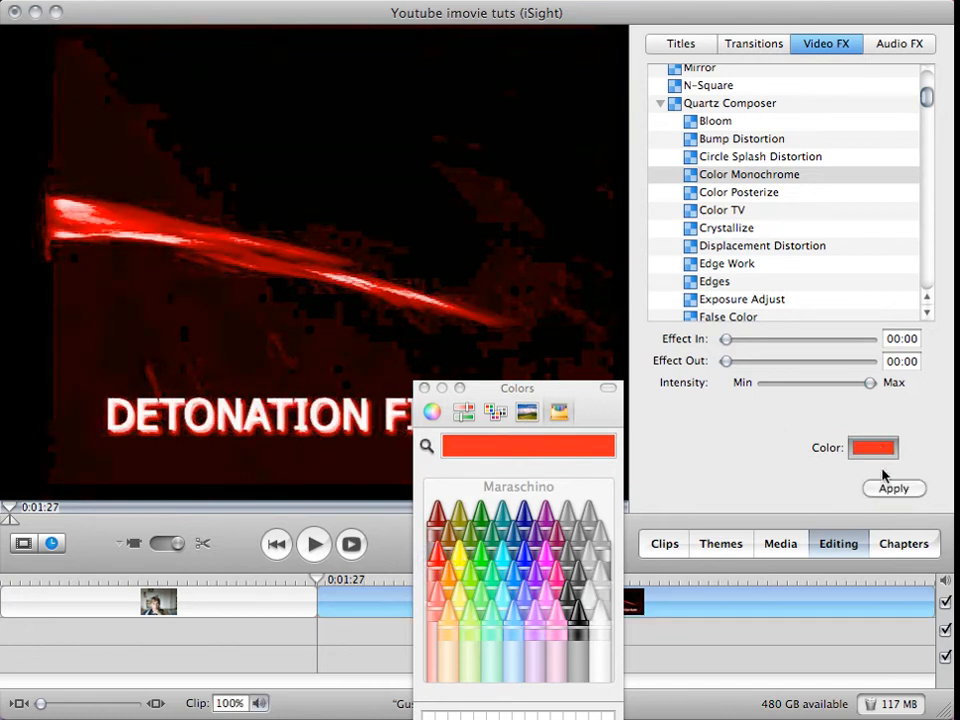
pyautogui.click(892, 488)
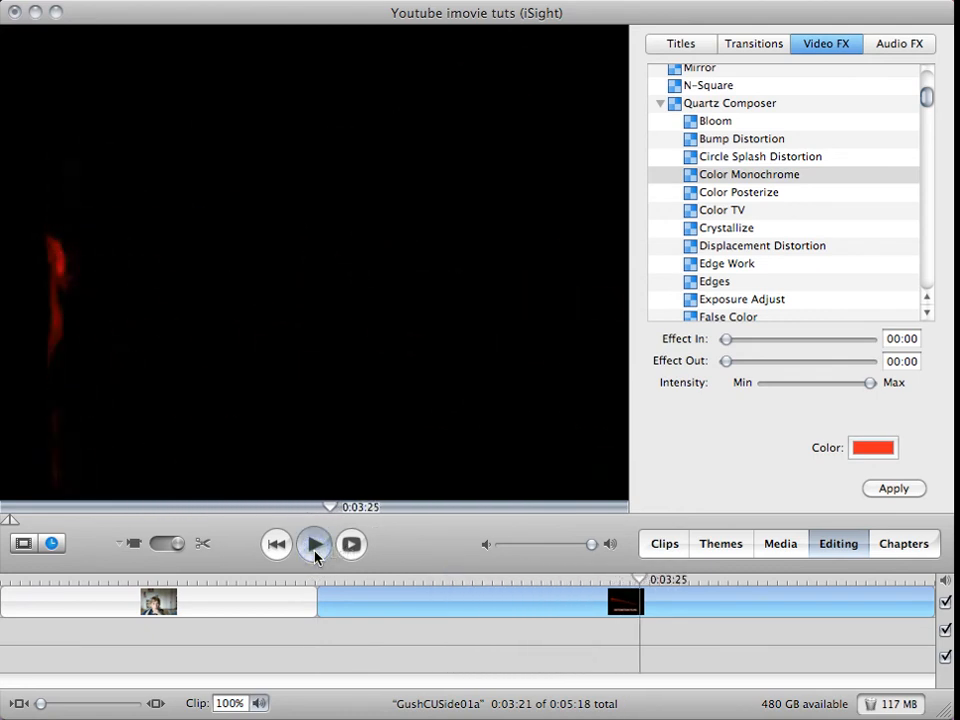
pyautogui.click(314, 544)
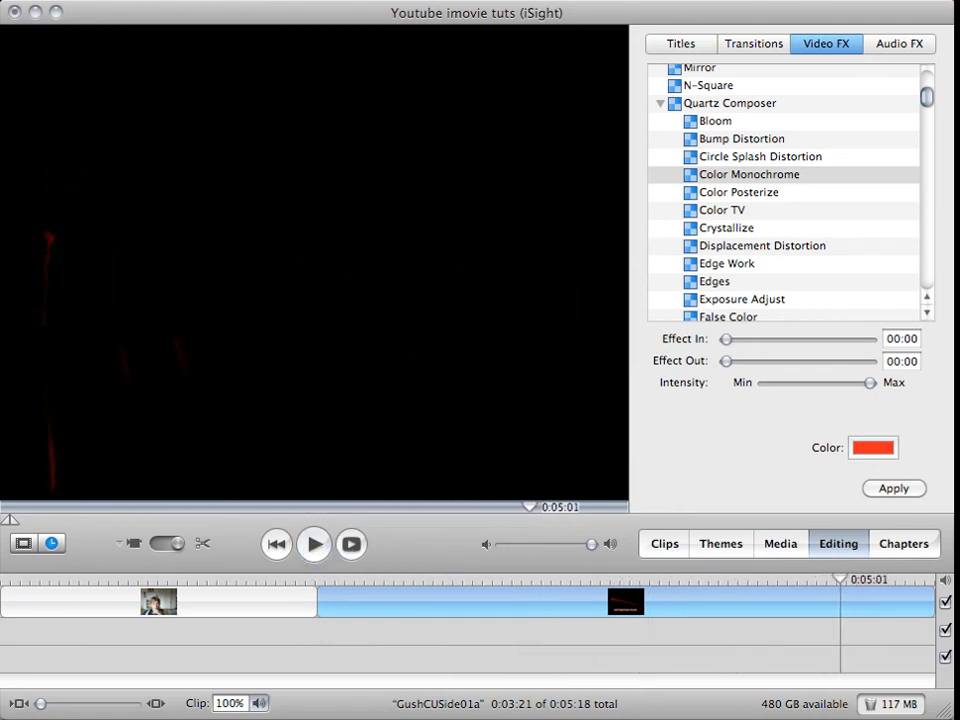